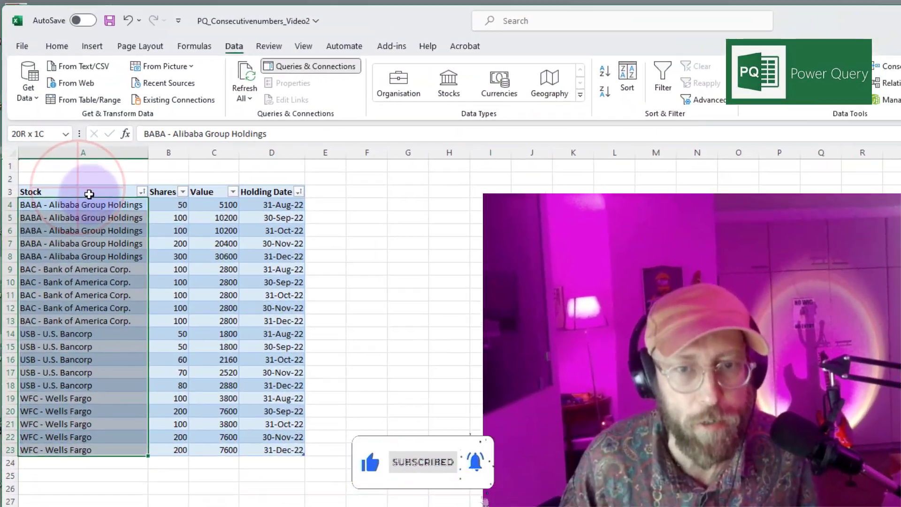
- Review the holdings rows for Alibaba, Bank of America and Wells Fargo, noting months with unchanged shares
{"action": "left_click", "coordinate": [275, 207]}
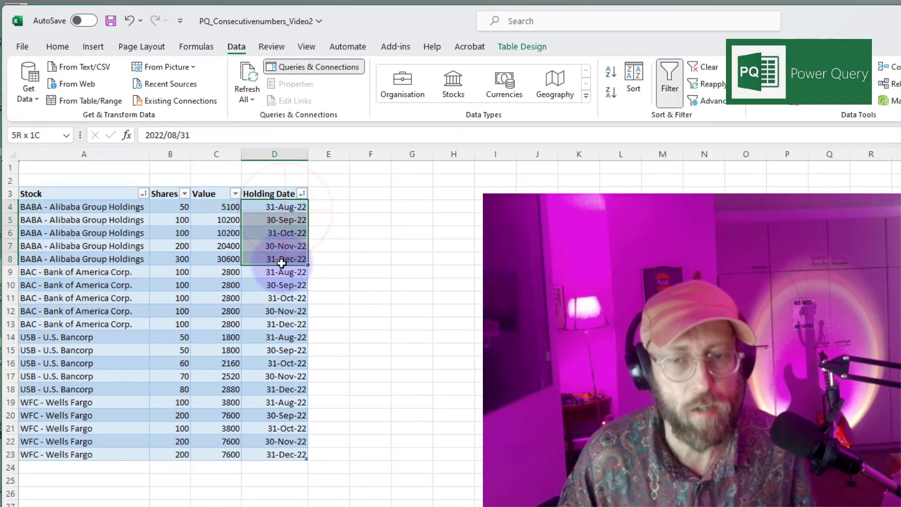
{"action": "left_click", "coordinate": [84, 220]}
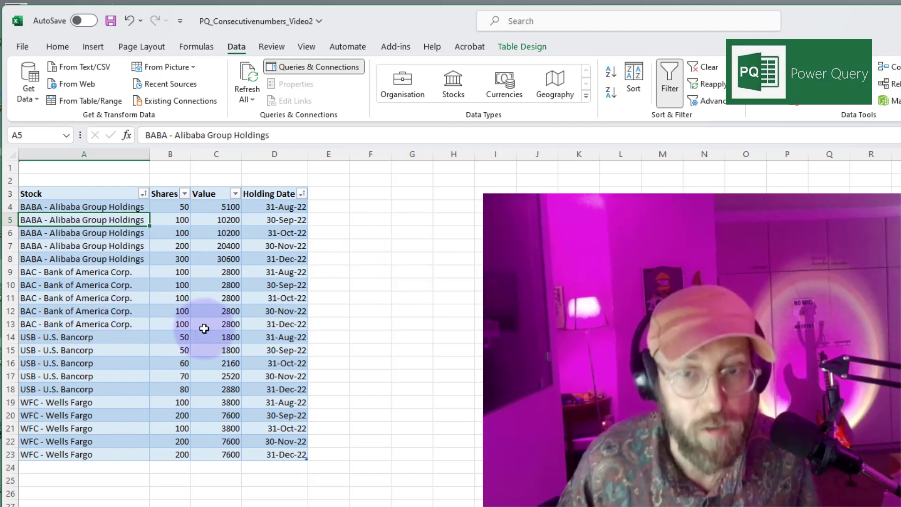
{"action": "left_click", "coordinate": [84, 272]}
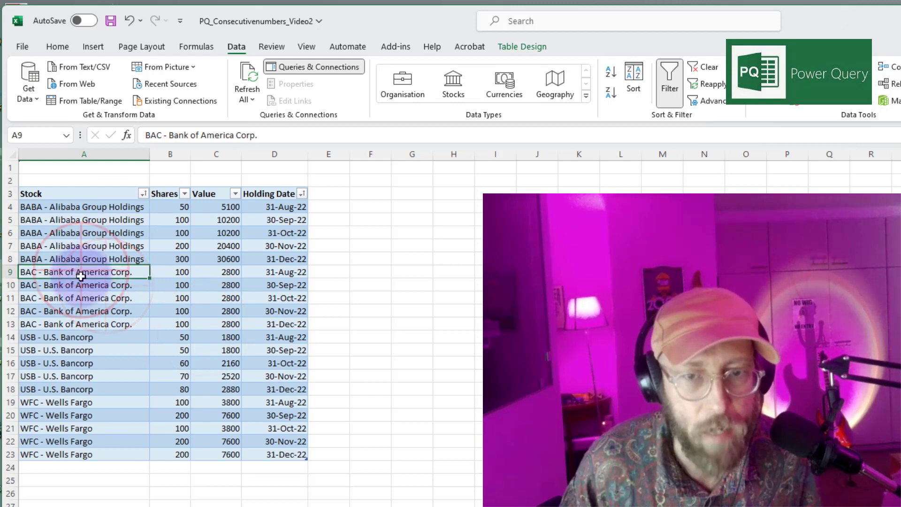
{"action": "left_click", "coordinate": [274, 273]}
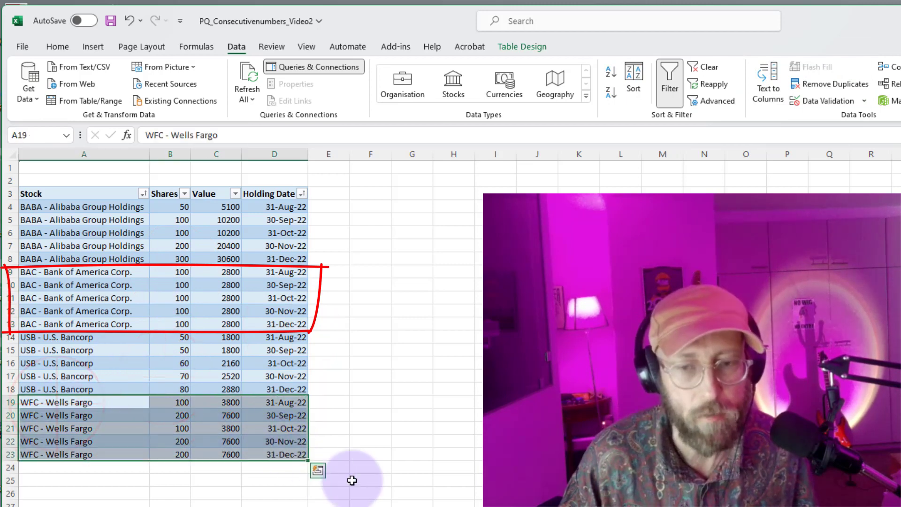
{"action": "left_click", "coordinate": [169, 441]}
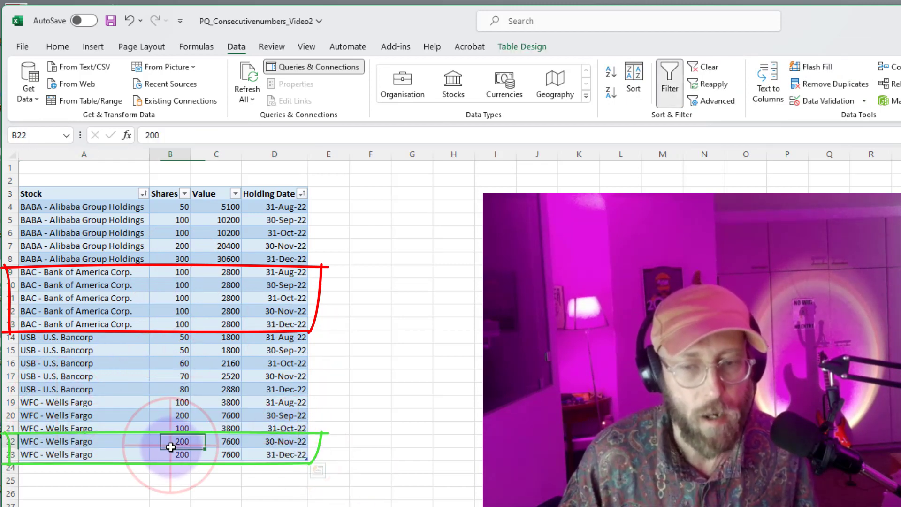
{"action": "left_click", "coordinate": [274, 375]}
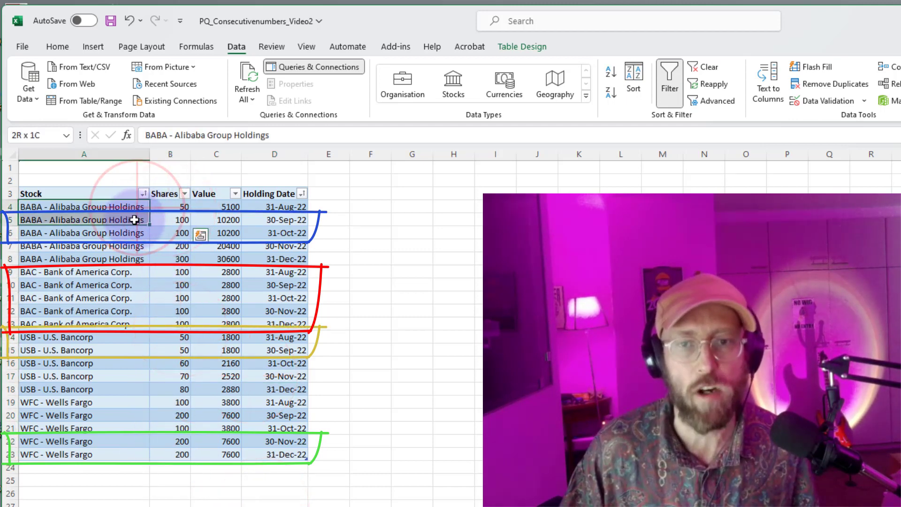
{"action": "left_click", "coordinate": [217, 259]}
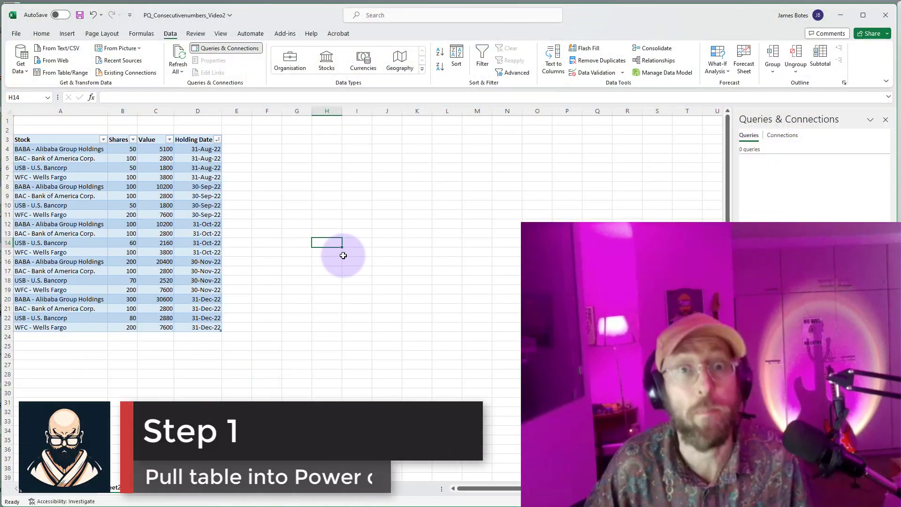
- Load the table into Power Query, make Holding Date a date type and rename the query Holdings
{"action": "left_click", "coordinate": [121, 206]}
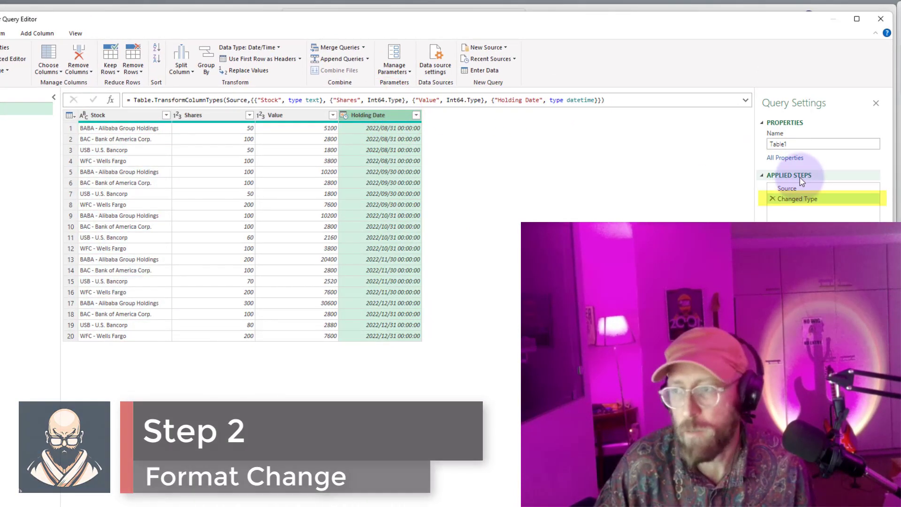
{"action": "left_click", "coordinate": [579, 99]}
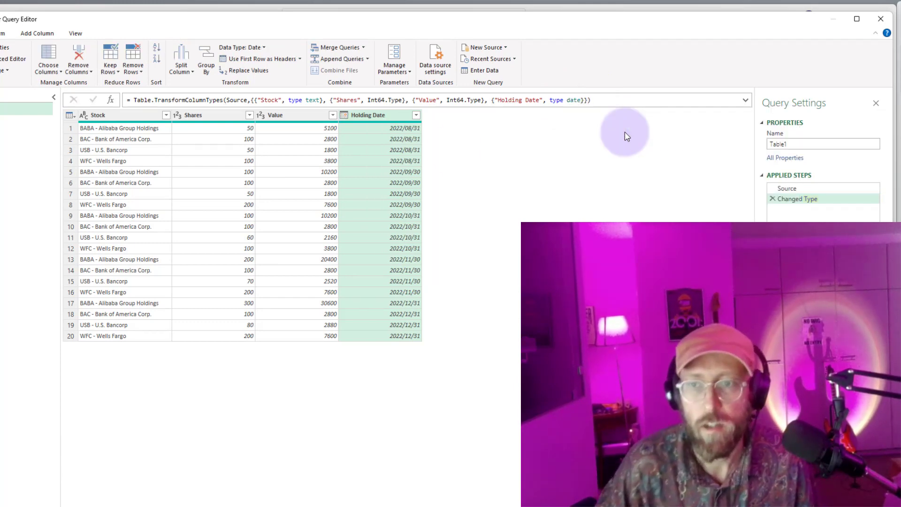
{"action": "mouse_move", "coordinate": [293, 192]}
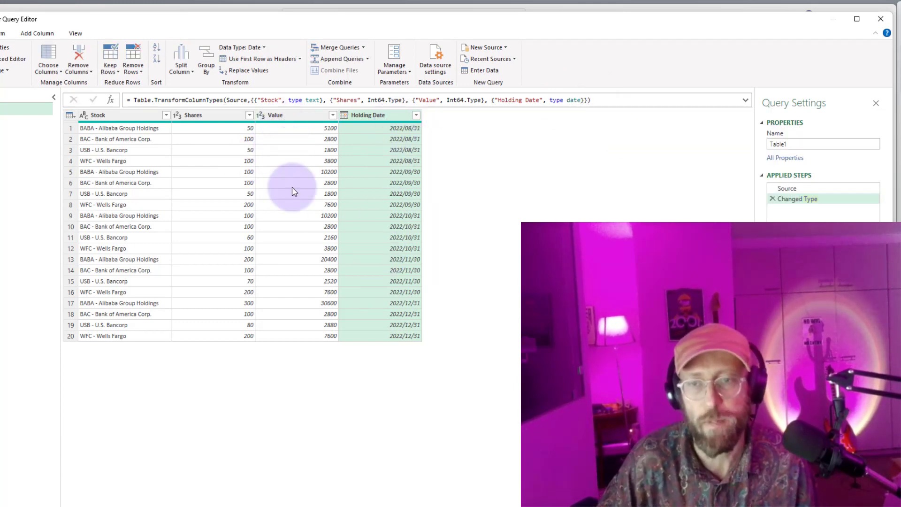
{"action": "mouse_move", "coordinate": [121, 282]}
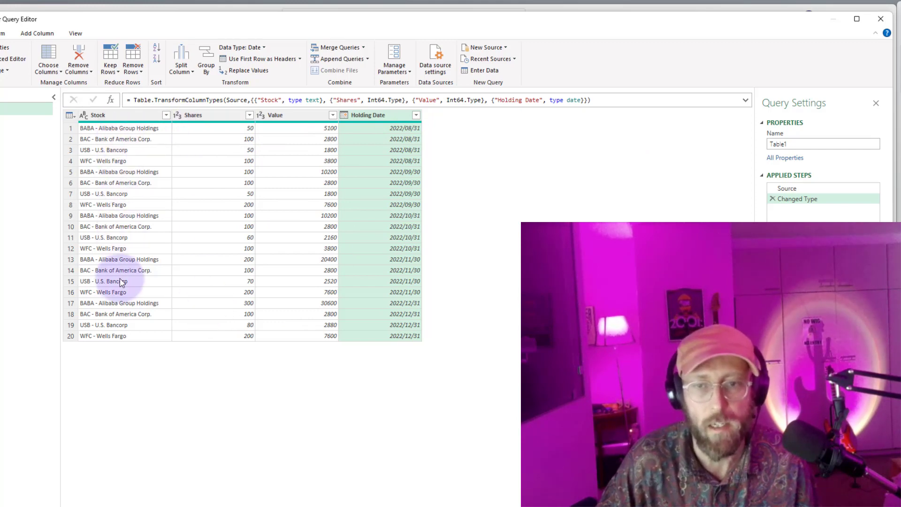
{"action": "triple_click", "coordinate": [822, 144]}
{"action": "type", "text": "Holdings"}
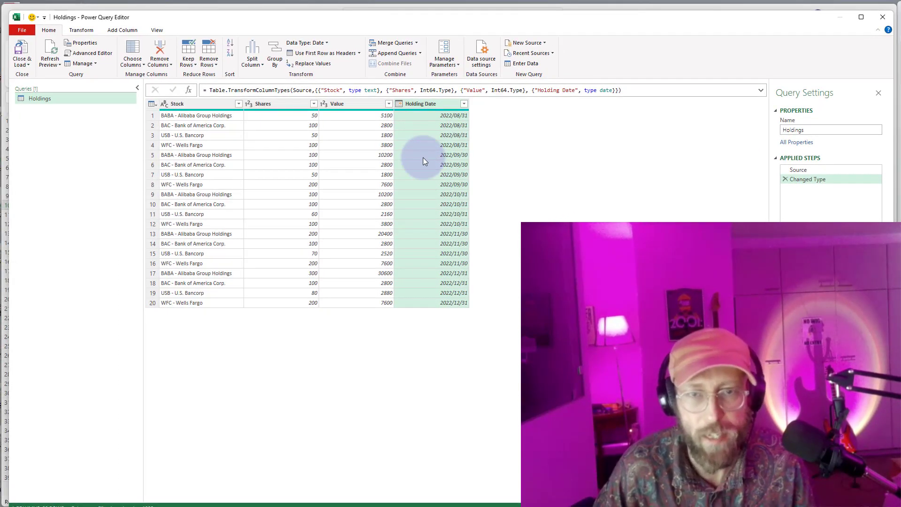
- Start an advanced Group By on the Stock and Shares columns
{"action": "left_click", "coordinate": [81, 30]}
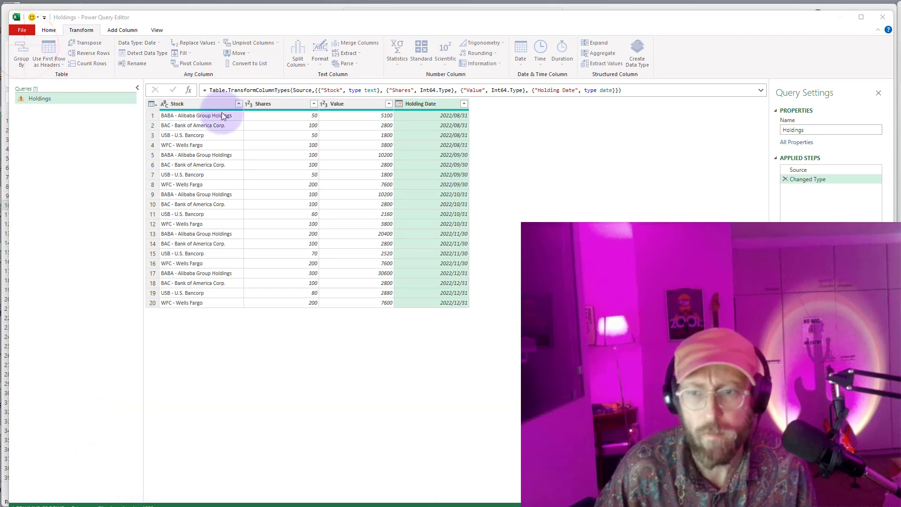
{"action": "left_click", "coordinate": [21, 52]}
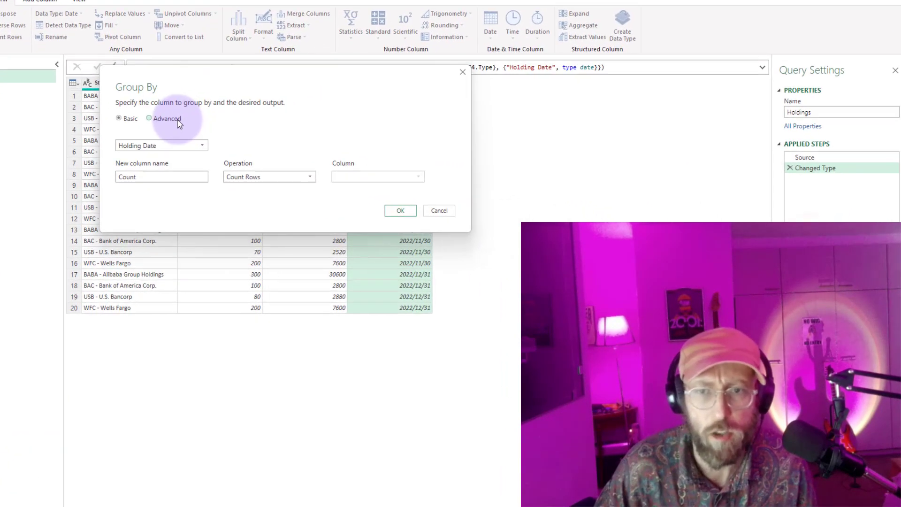
{"action": "left_click", "coordinate": [149, 118]}
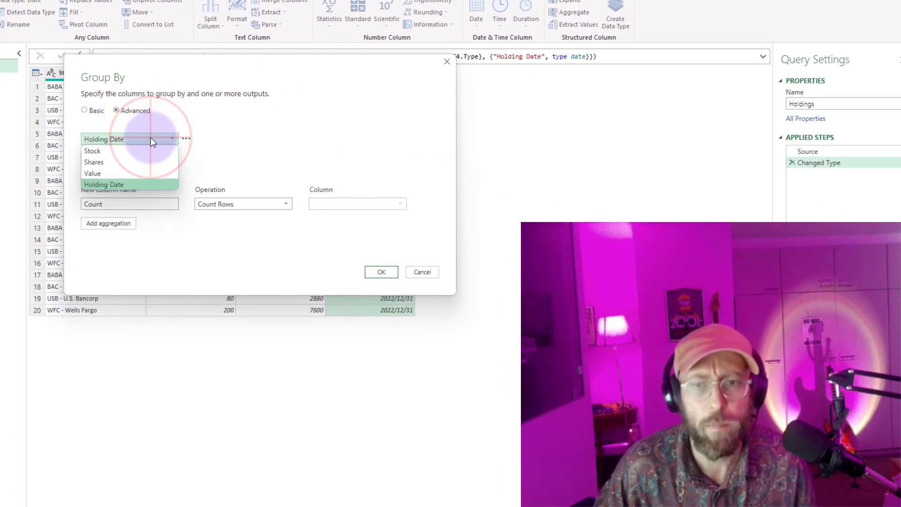
{"action": "left_click", "coordinate": [92, 151]}
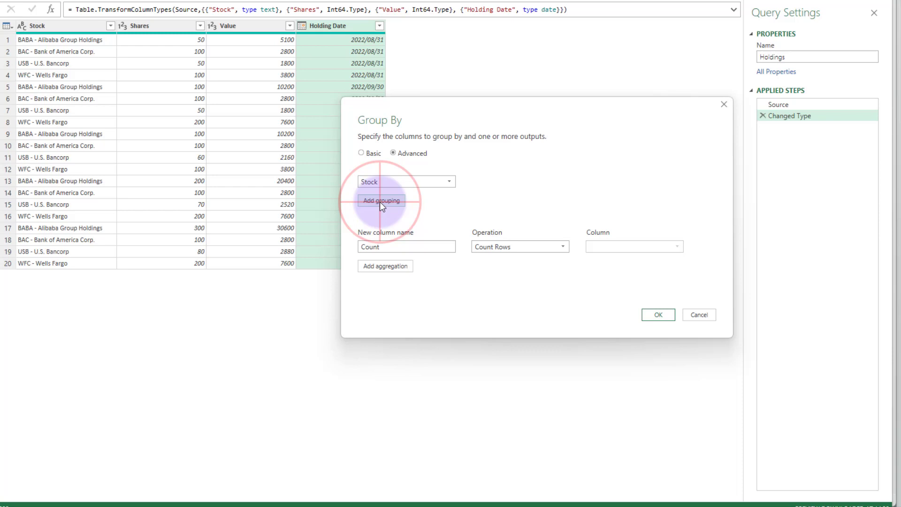
{"action": "left_click", "coordinate": [381, 200]}
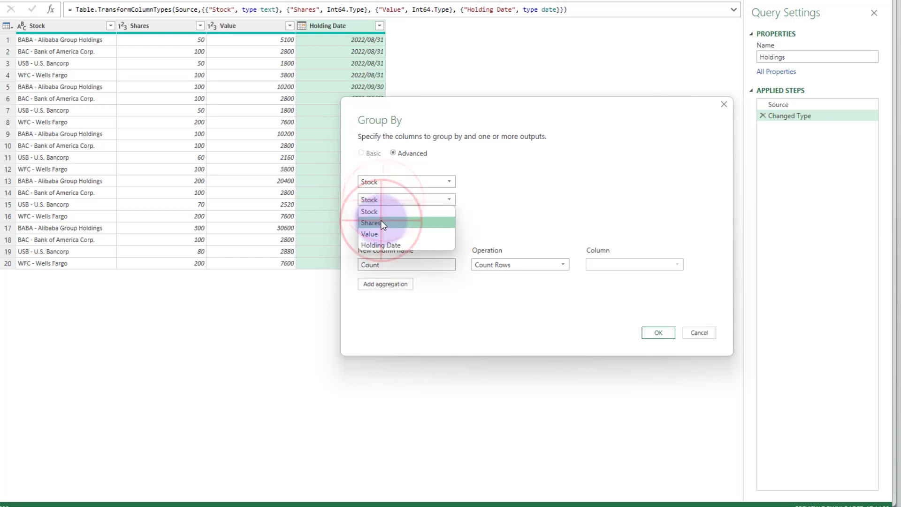
{"action": "left_click", "coordinate": [372, 223]}
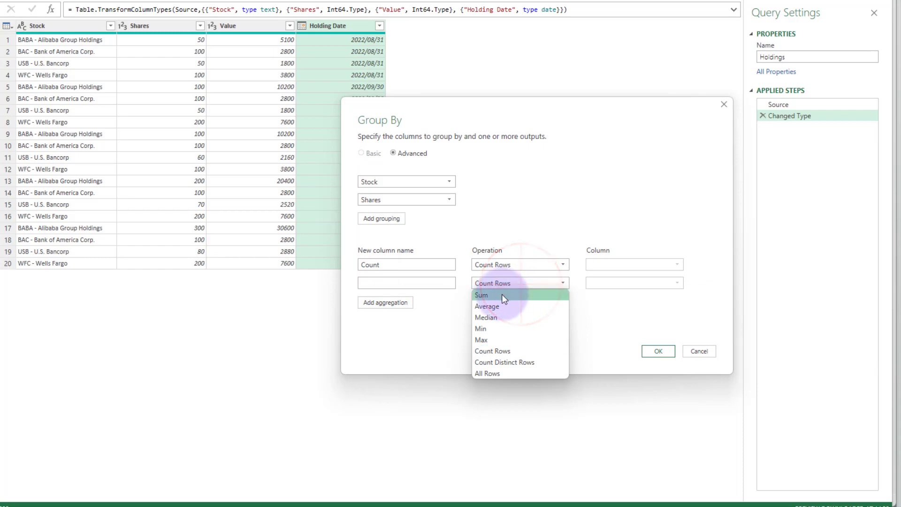
- Add a 'records' aggregation keeping All Rows alongside Count, and confirm the grouping
{"action": "left_click", "coordinate": [486, 372]}
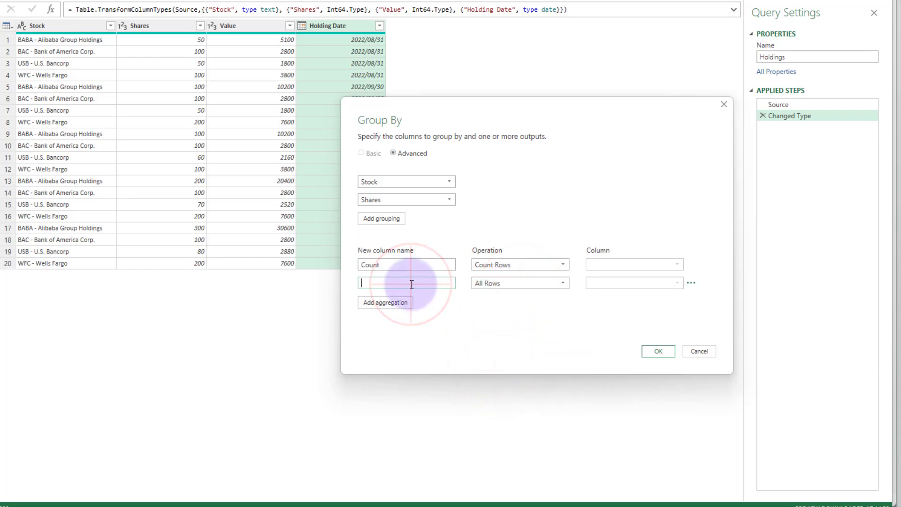
{"action": "type", "text": "records"}
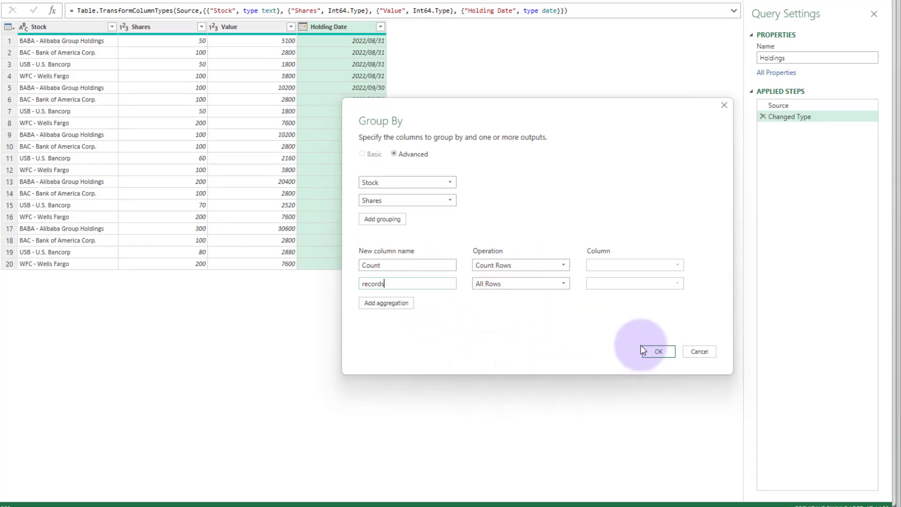
{"action": "left_click", "coordinate": [658, 351]}
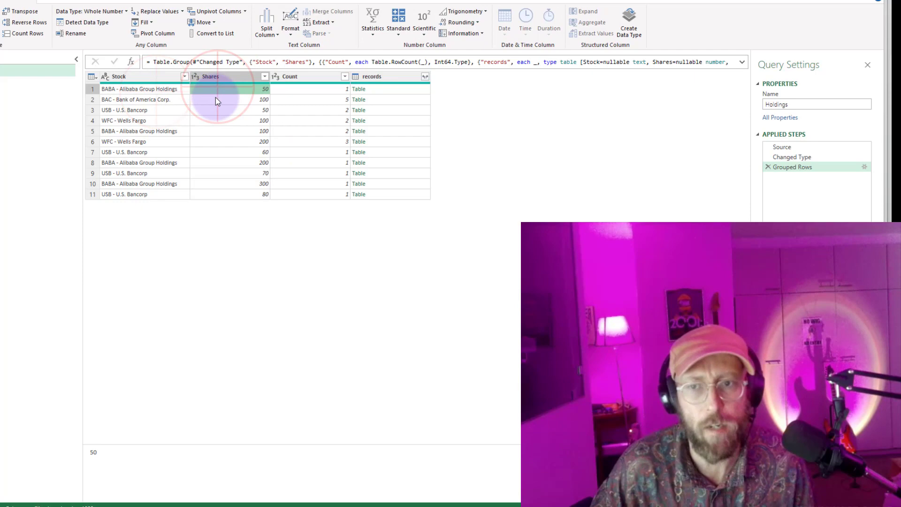
{"action": "left_click", "coordinate": [141, 88]}
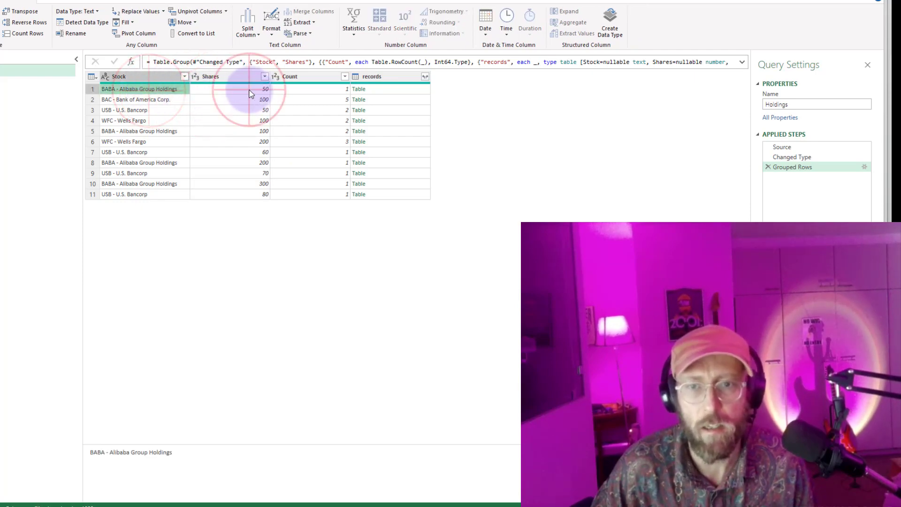
{"action": "left_click", "coordinate": [358, 99]}
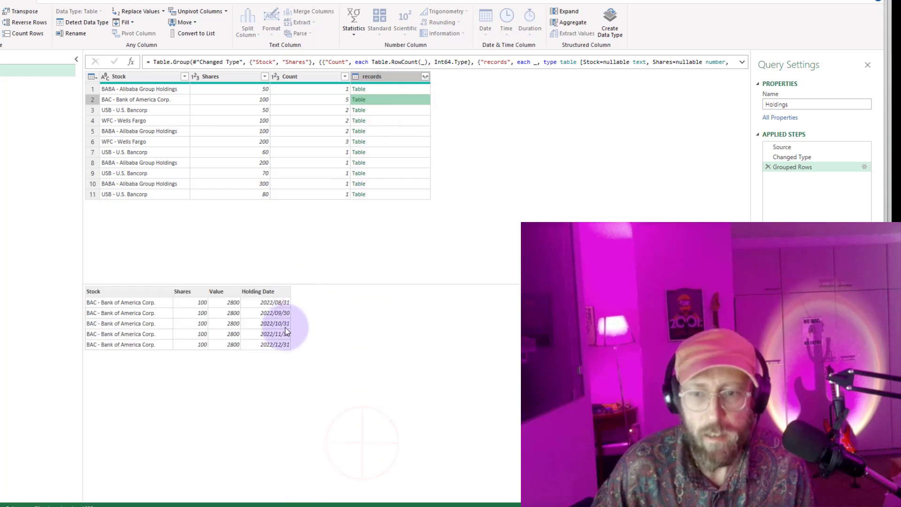
{"action": "left_click", "coordinate": [358, 120]}
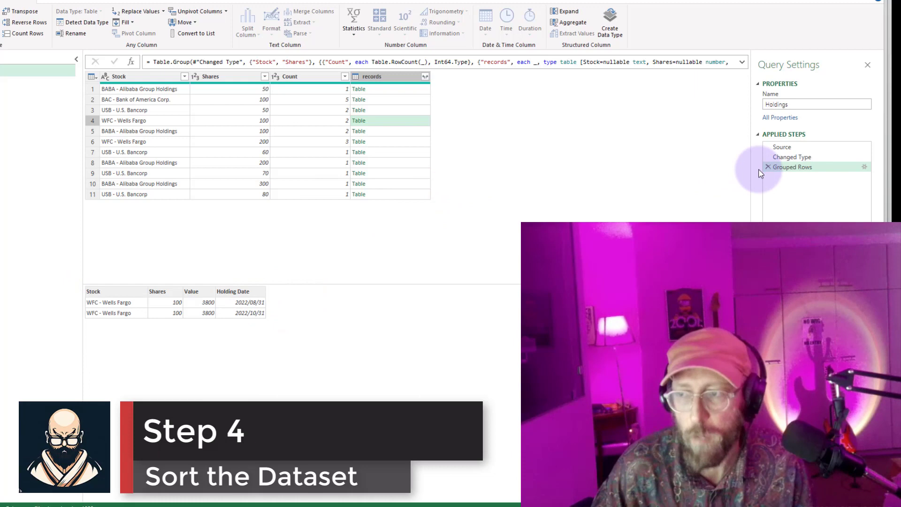
- Before grouping, sort by Holding Date ascending and edit Table.Sort to add Stock first
{"action": "left_click", "coordinate": [792, 157]}
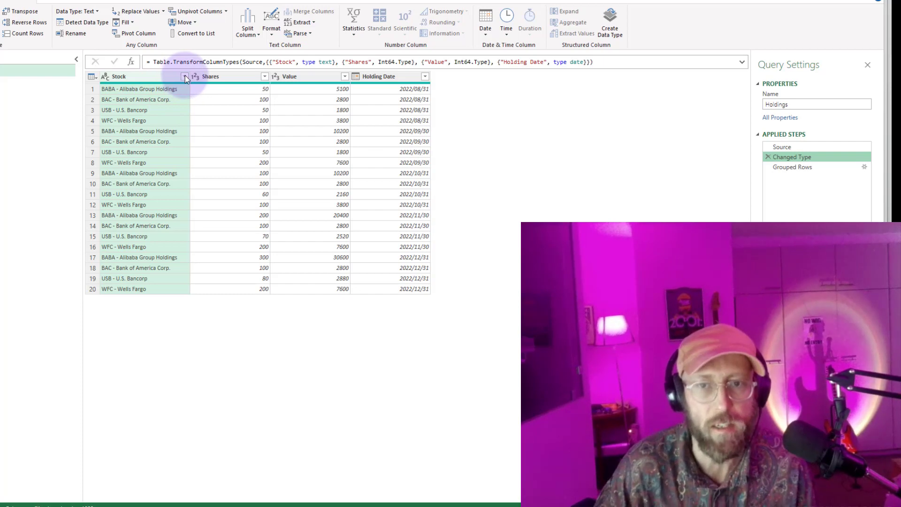
{"action": "left_click", "coordinate": [424, 76]}
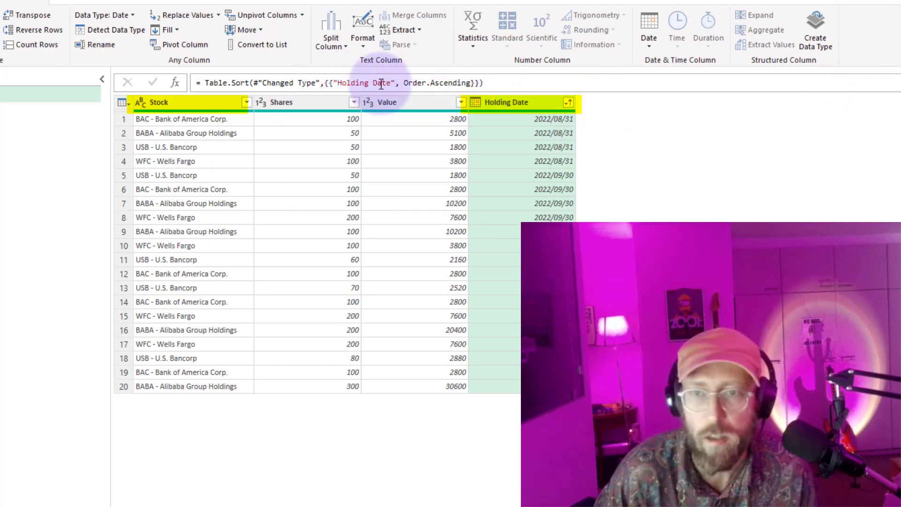
{"action": "left_click", "coordinate": [344, 83]}
{"action": "type", "text": "{\"\"},"}
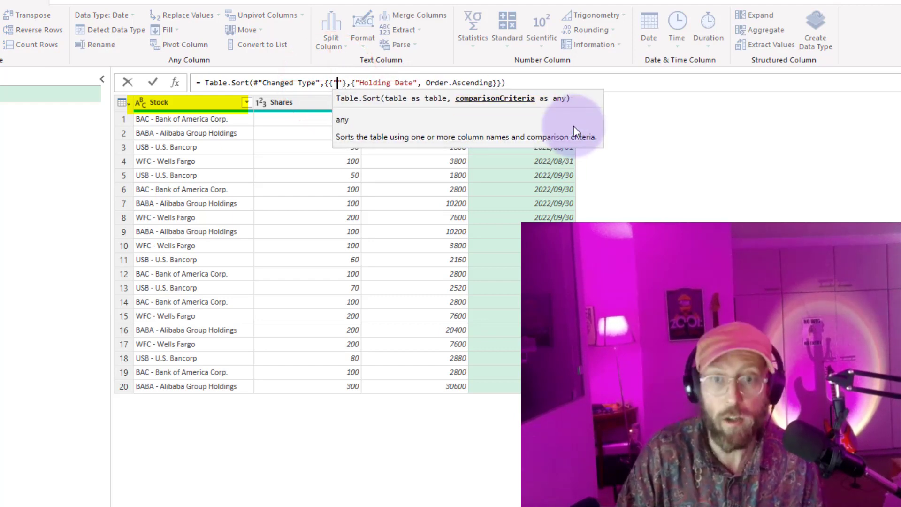
{"action": "type", "text": "Stock"}
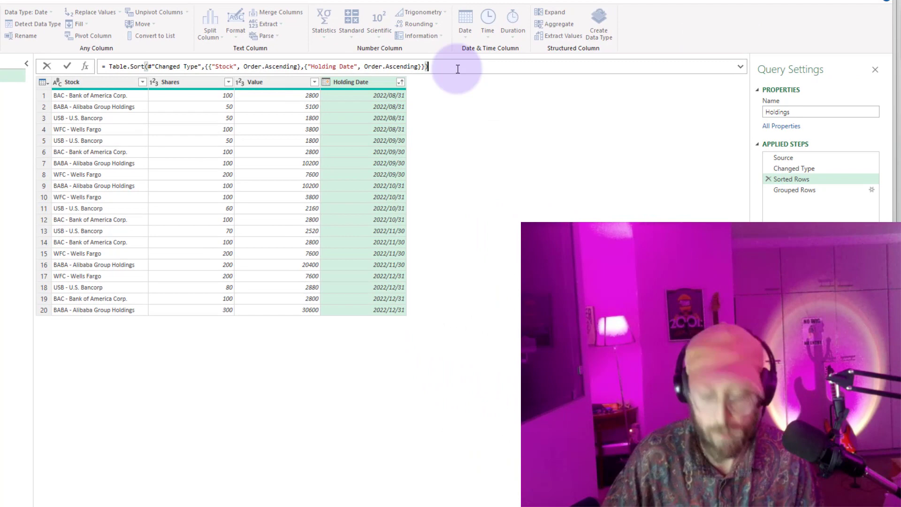
- Apply GroupKind.Local grouping and preview the records of the 13 consecutive Stock-and-Shares groups
{"action": "left_click", "coordinate": [793, 190]}
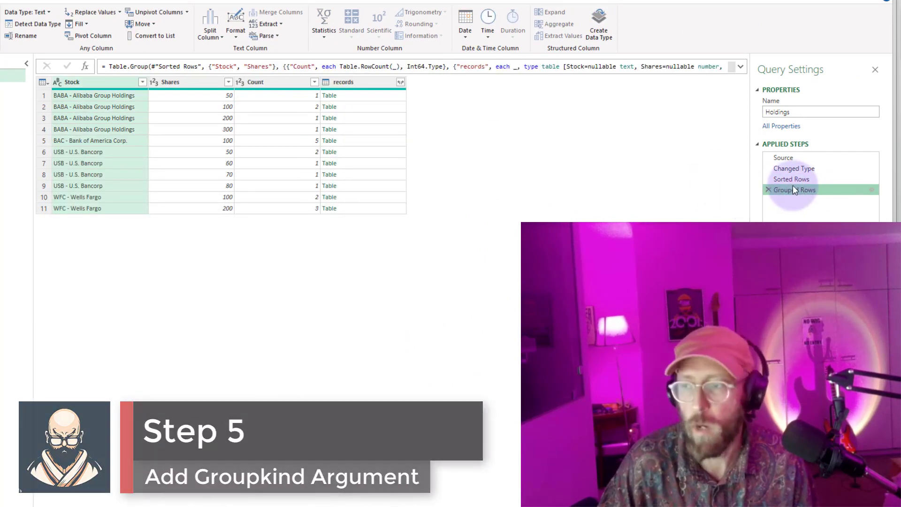
{"action": "mouse_move", "coordinate": [793, 190]}
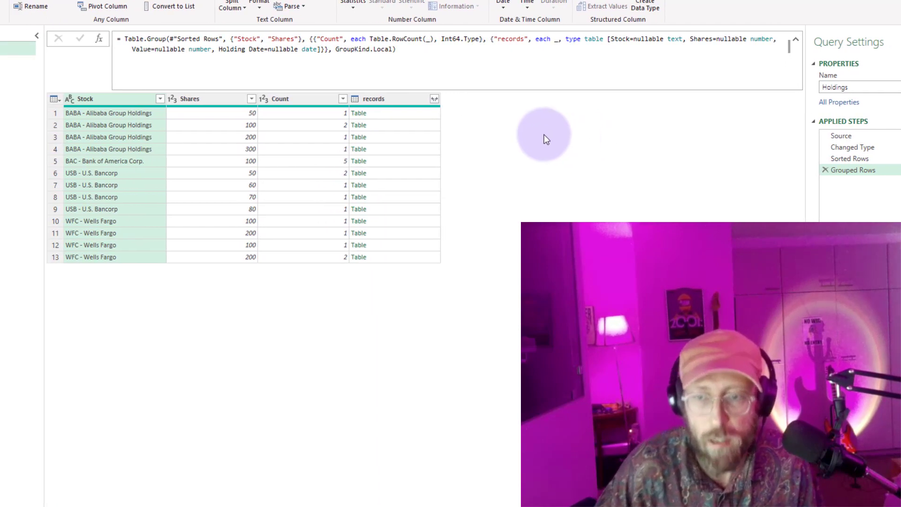
{"action": "mouse_move", "coordinate": [419, 127]}
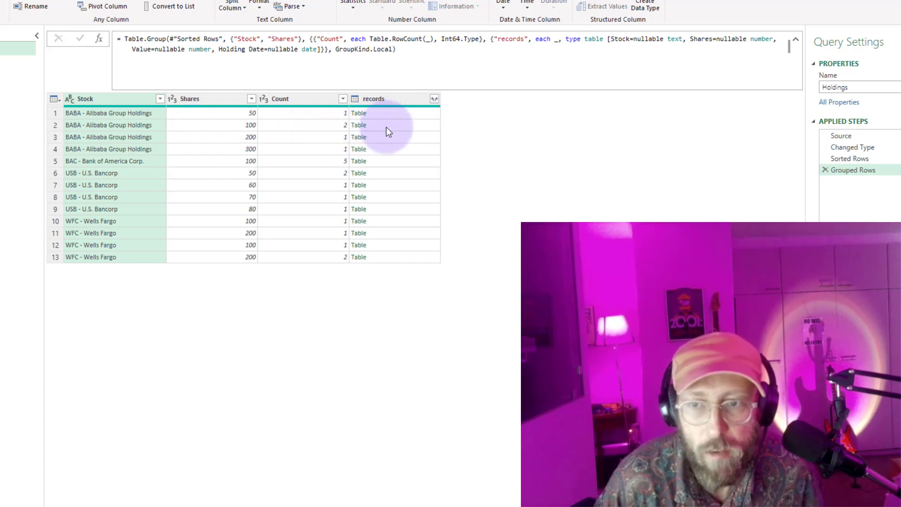
{"action": "left_click", "coordinate": [357, 125]}
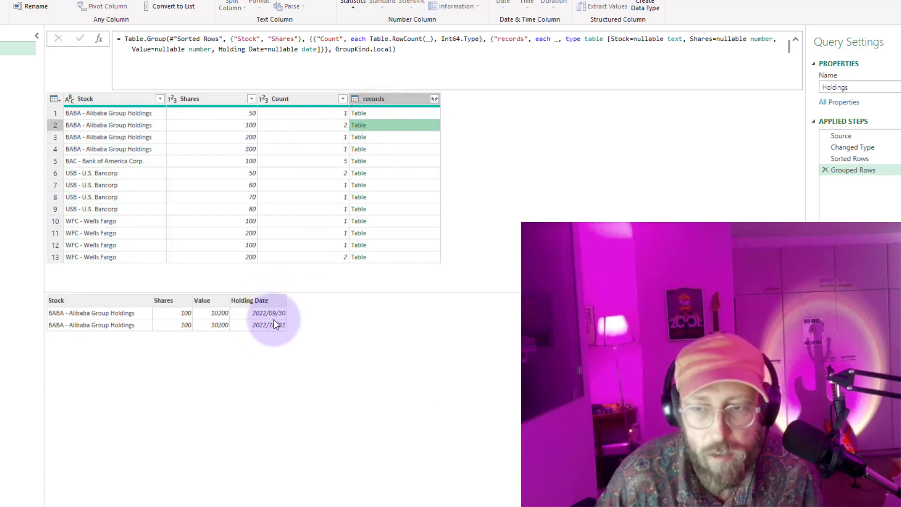
{"action": "left_click", "coordinate": [358, 160]}
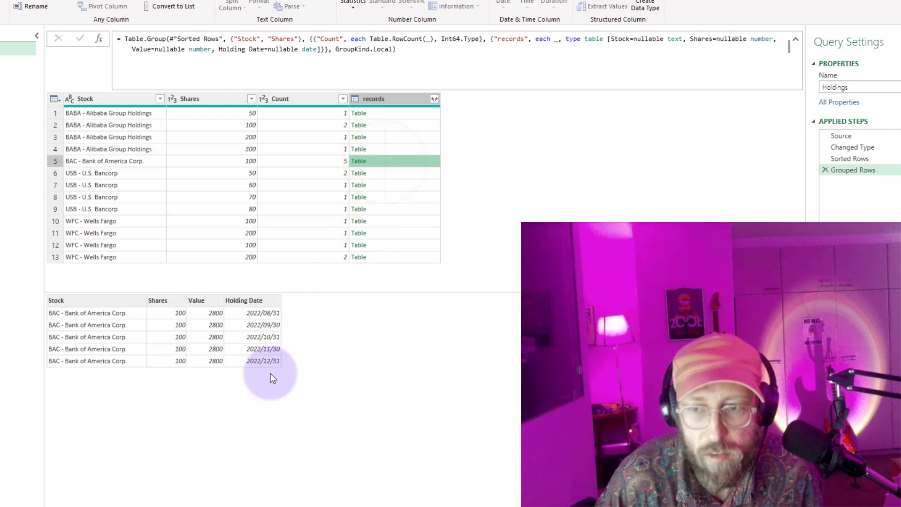
{"action": "left_click", "coordinate": [358, 172]}
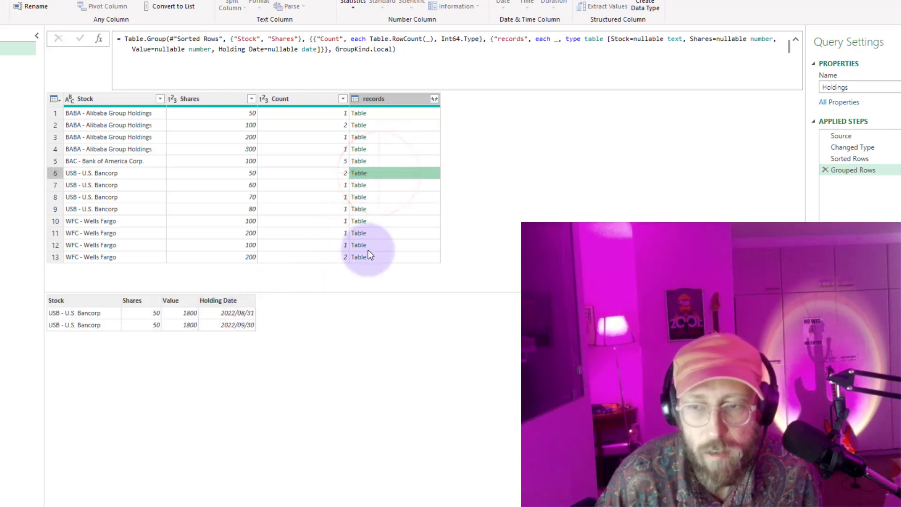
{"action": "left_click", "coordinate": [358, 245]}
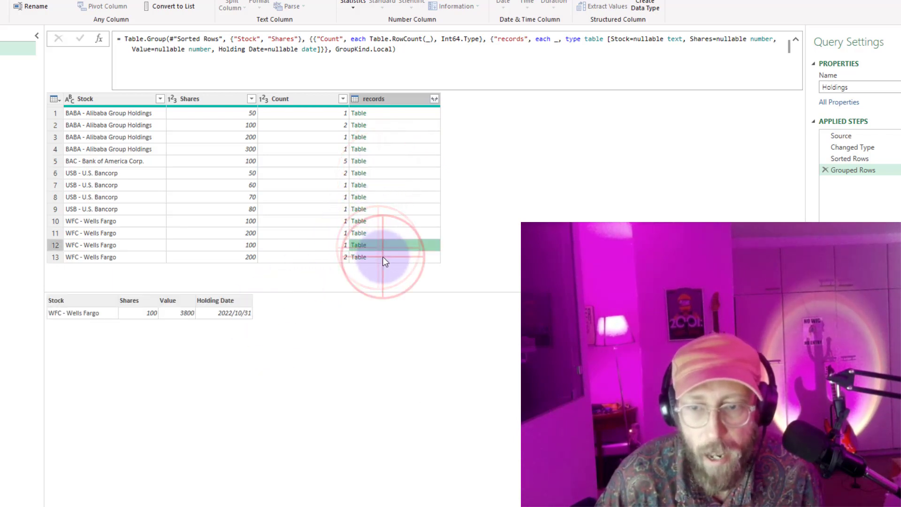
{"action": "left_click", "coordinate": [358, 257]}
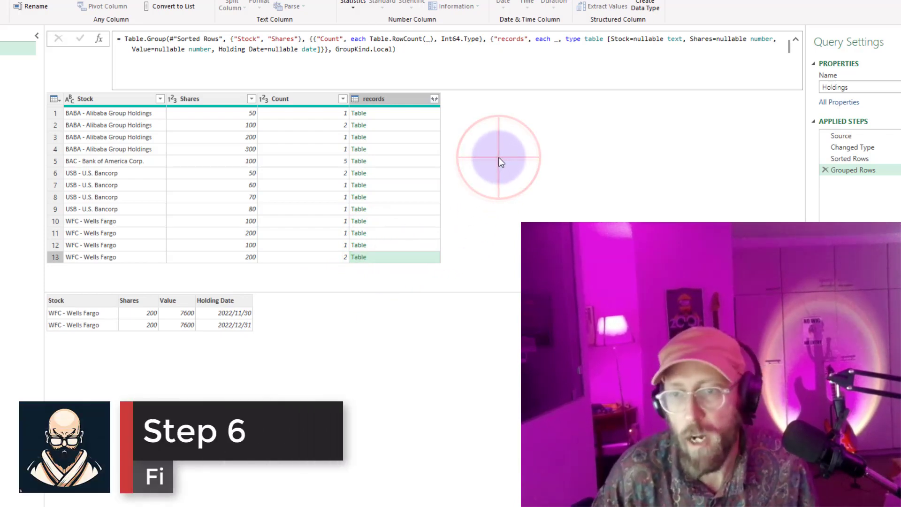
{"action": "left_click", "coordinate": [344, 99]}
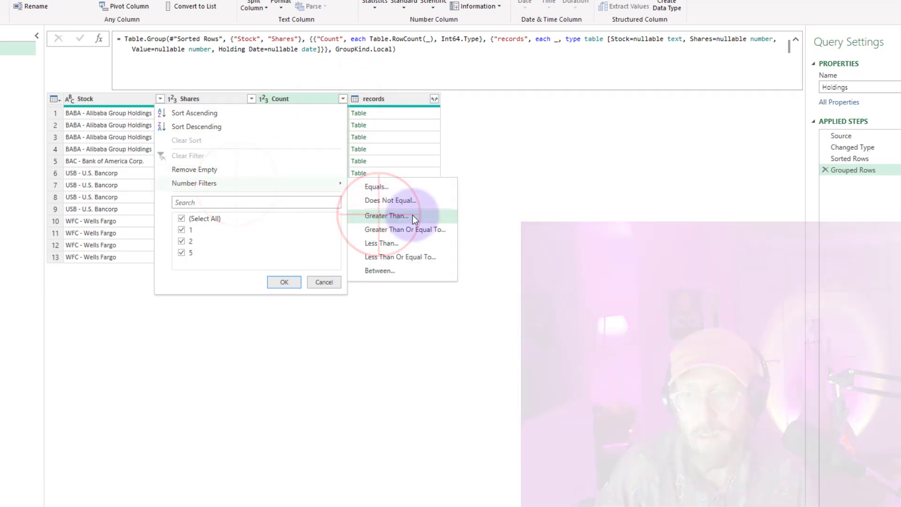
- Filter Count greater than 1, expand the records and remove all other columns
{"action": "left_click", "coordinate": [386, 216]}
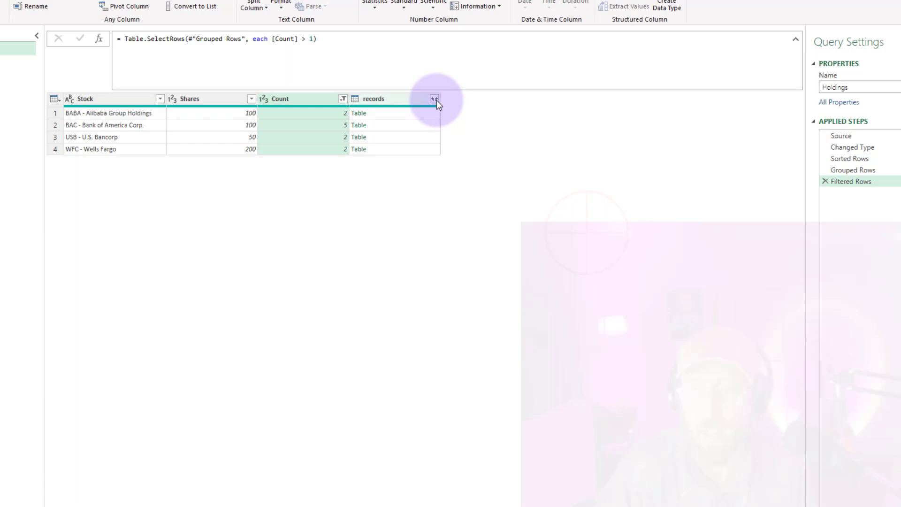
{"action": "left_click", "coordinate": [435, 98]}
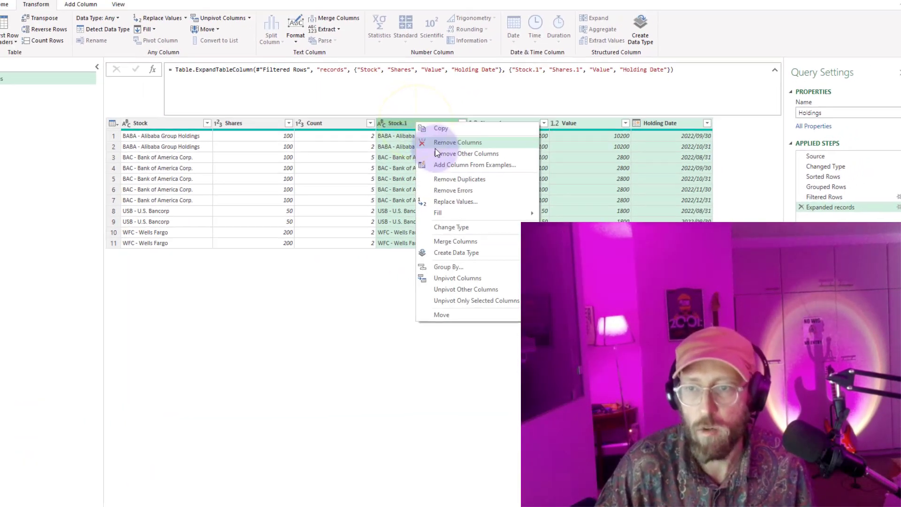
{"action": "left_click", "coordinate": [466, 153]}
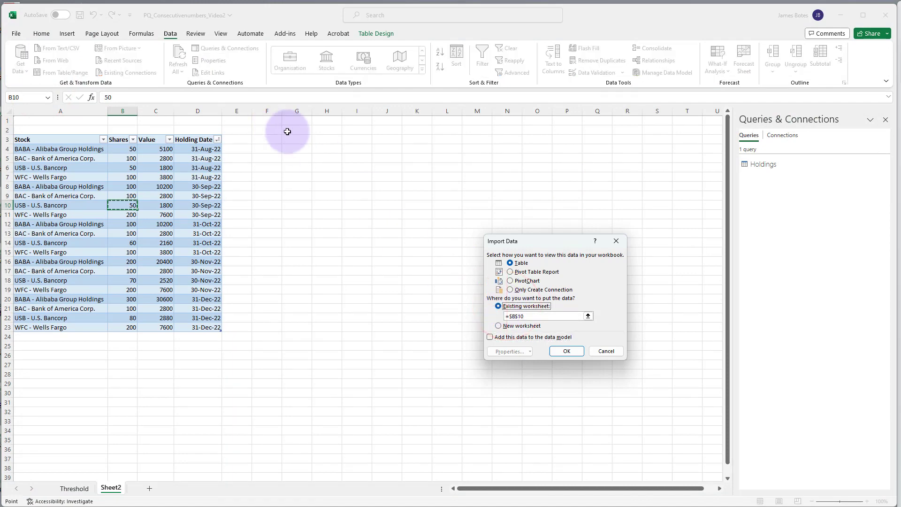
- Load the Holdings results as a table at H2 on the existing sheet beside the source data
{"action": "left_click", "coordinate": [565, 351]}
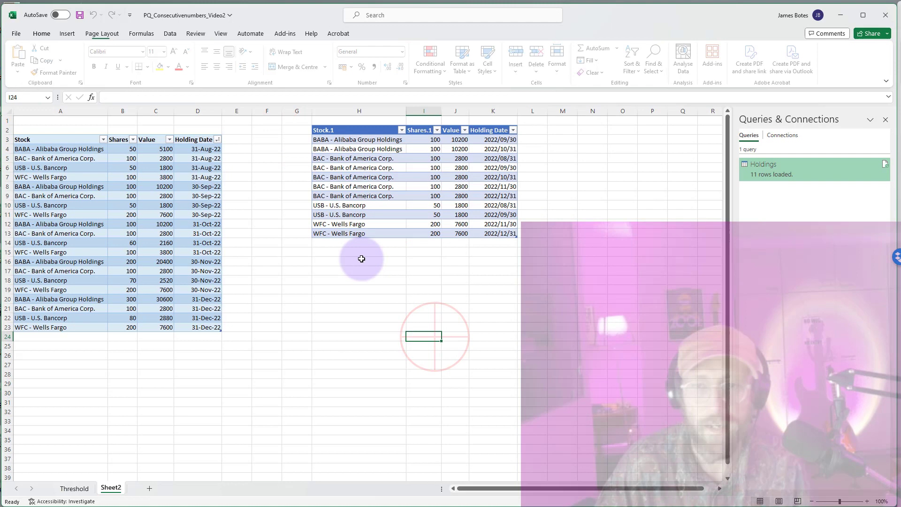
{"action": "left_click", "coordinate": [122, 195]}
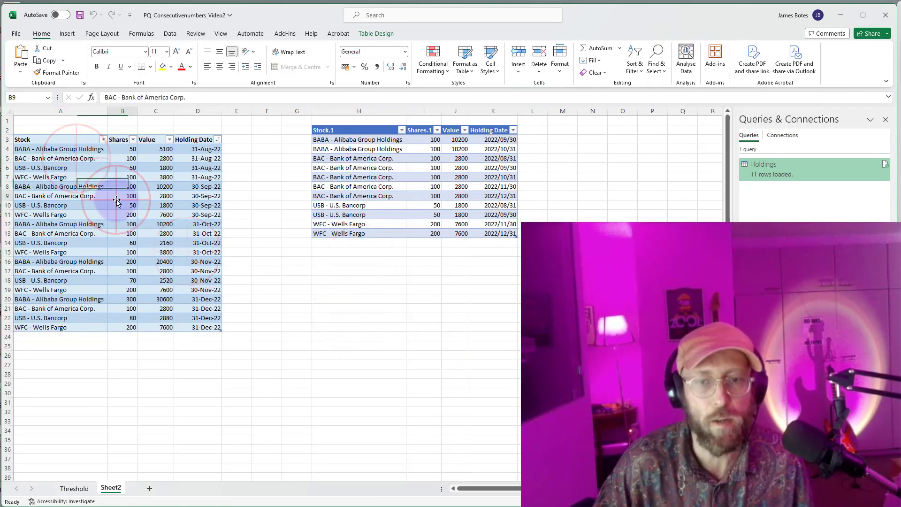
{"action": "left_click", "coordinate": [155, 206]}
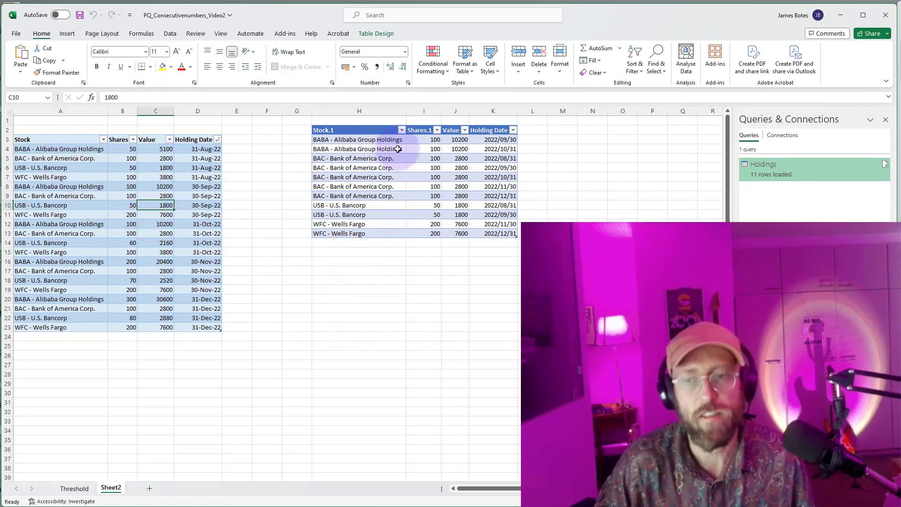
{"action": "left_click", "coordinate": [358, 139]}
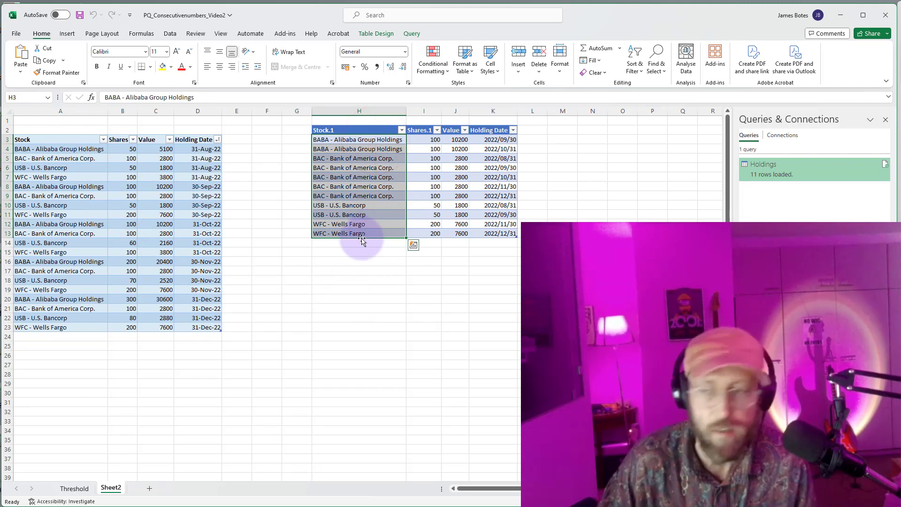
{"action": "left_click", "coordinate": [236, 121]}
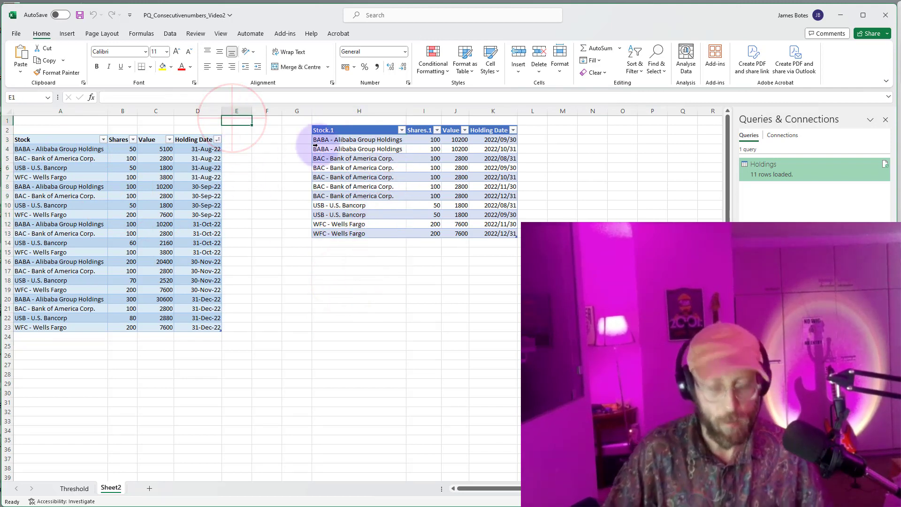
- Enter the label 'threshold' in E1 and name the value cell 3 'threshold' from its left label
{"action": "type", "text": "th"}
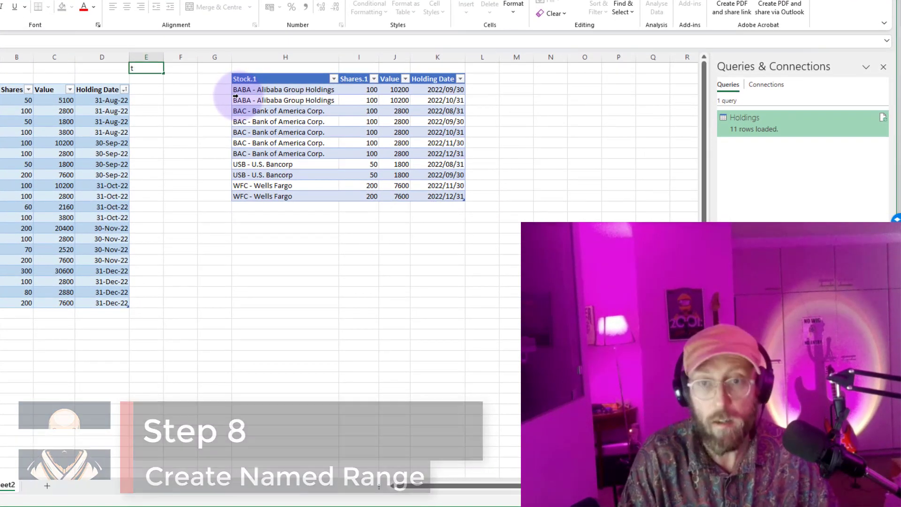
{"action": "type", "text": "threshold"}
{"action": "left_click", "coordinate": [180, 68]}
{"action": "type", "text": "3"}
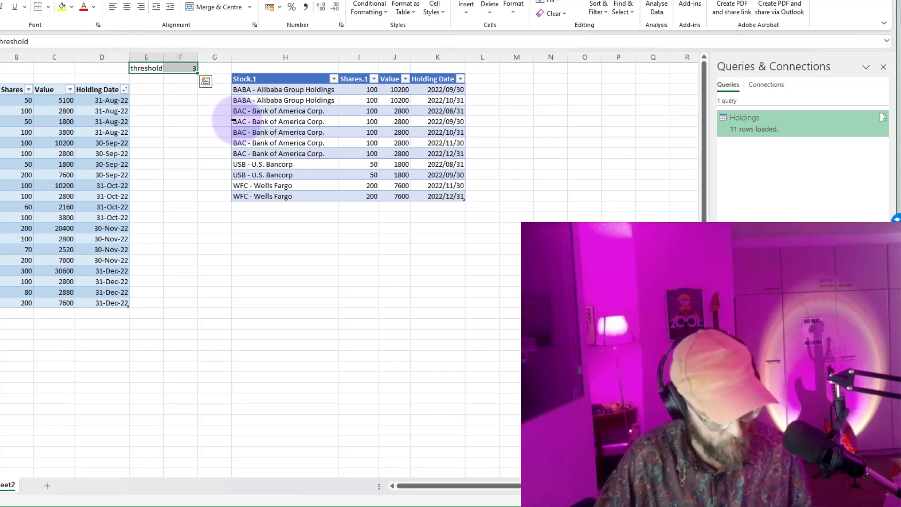
{"action": "key", "text": "Ctrl+Shift+F3"}
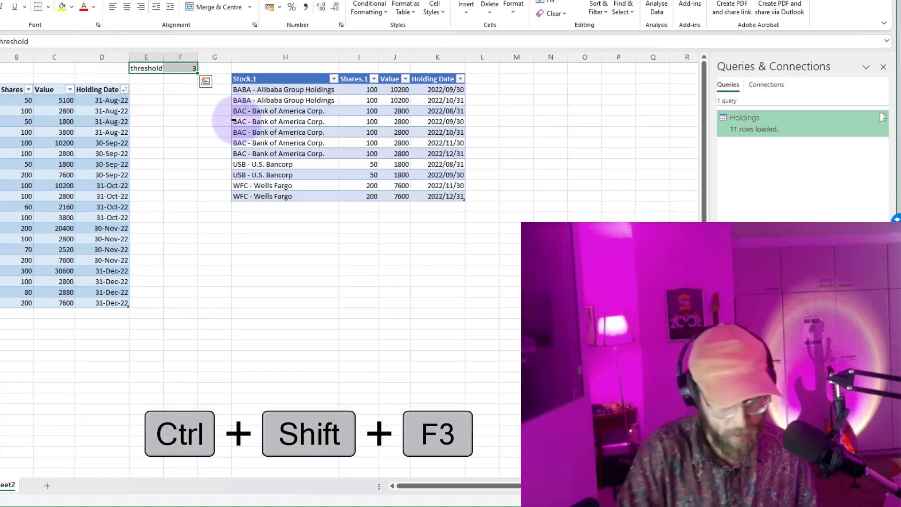
{"action": "key", "text": "Ctrl+Shift+F3"}
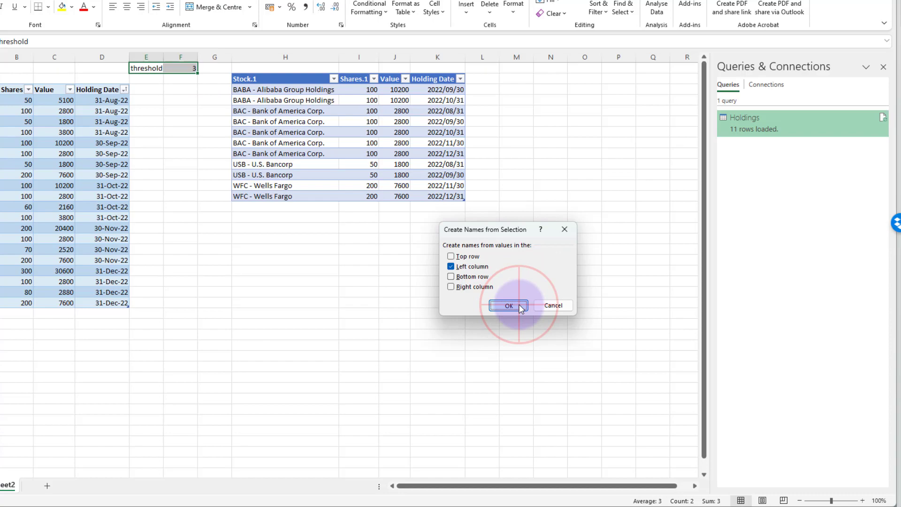
{"action": "left_click", "coordinate": [508, 305]}
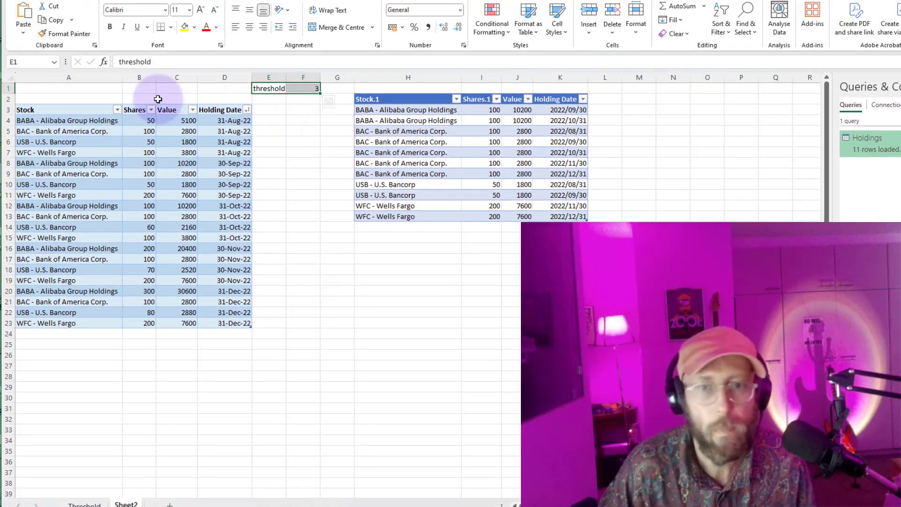
{"action": "left_click", "coordinate": [26, 62]}
{"action": "type", "text": "threshold"}
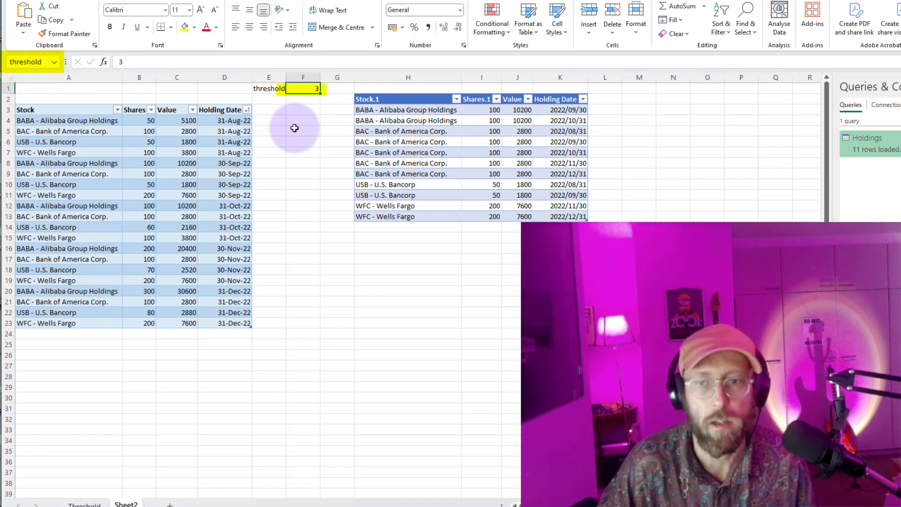
{"action": "left_click", "coordinate": [203, 27]}
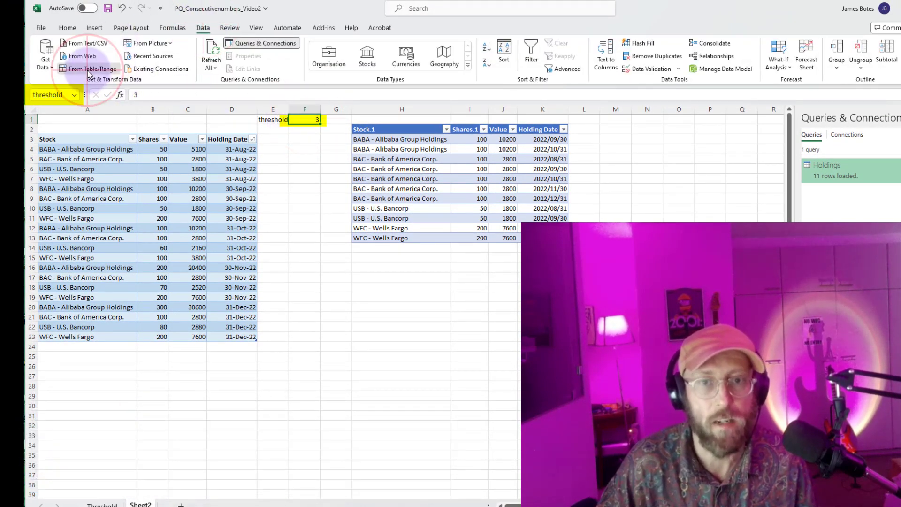
- Import the threshold cell as a query returning Source{0}[Column1], then return to Holdings
{"action": "left_click", "coordinate": [91, 56]}
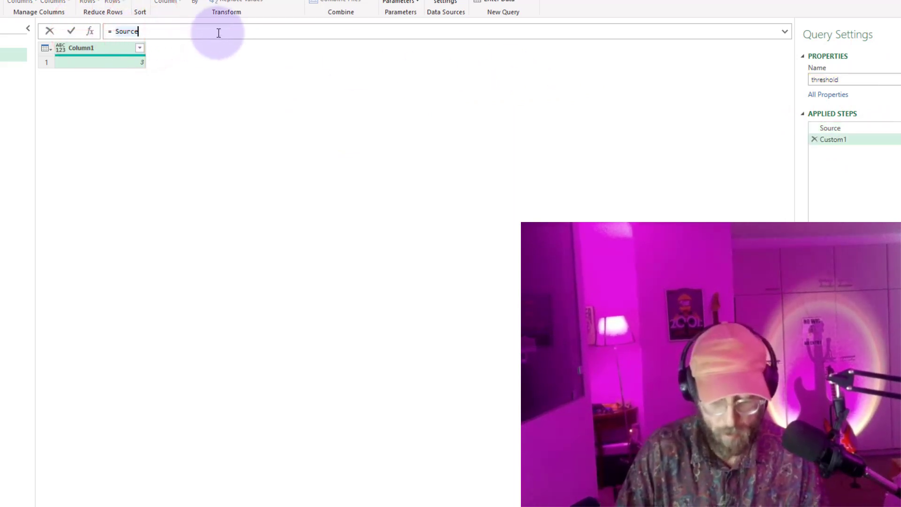
{"action": "type", "text": "{0}"}
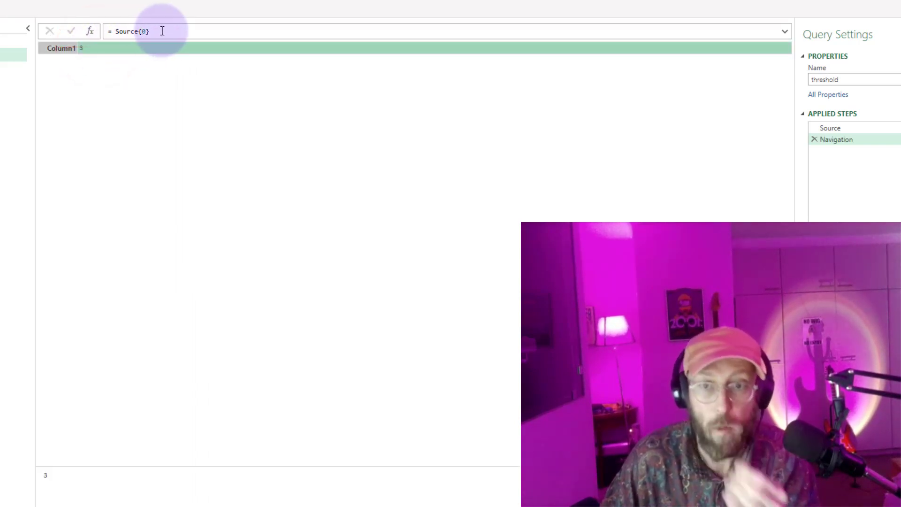
{"action": "type", "text": "[]"}
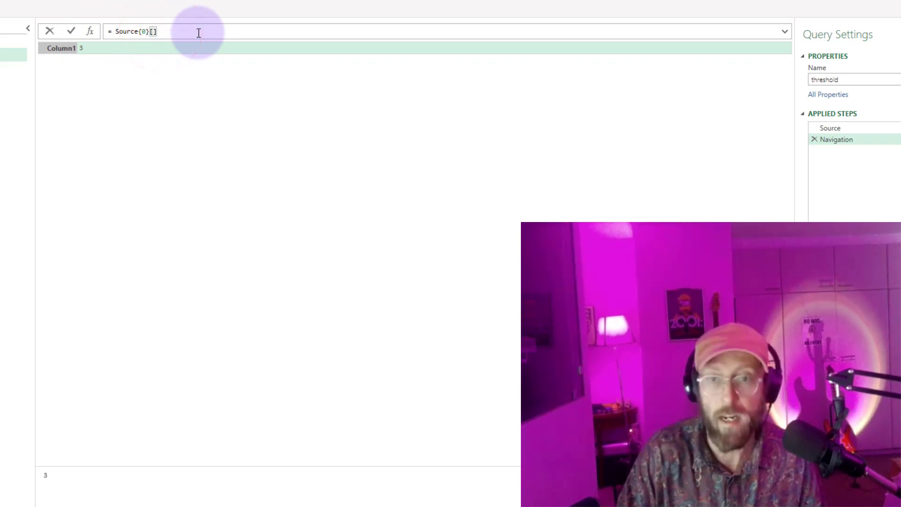
{"action": "type", "text": "Column1"}
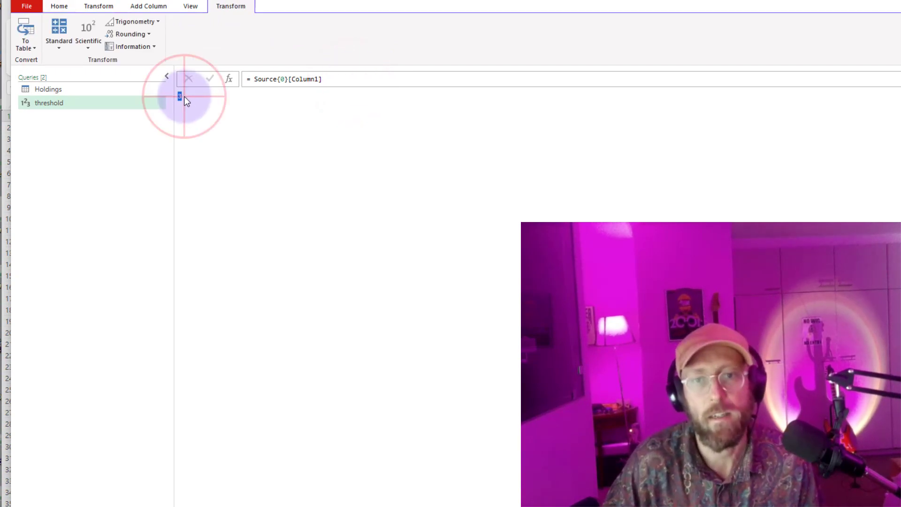
{"action": "mouse_move", "coordinate": [29, 109]}
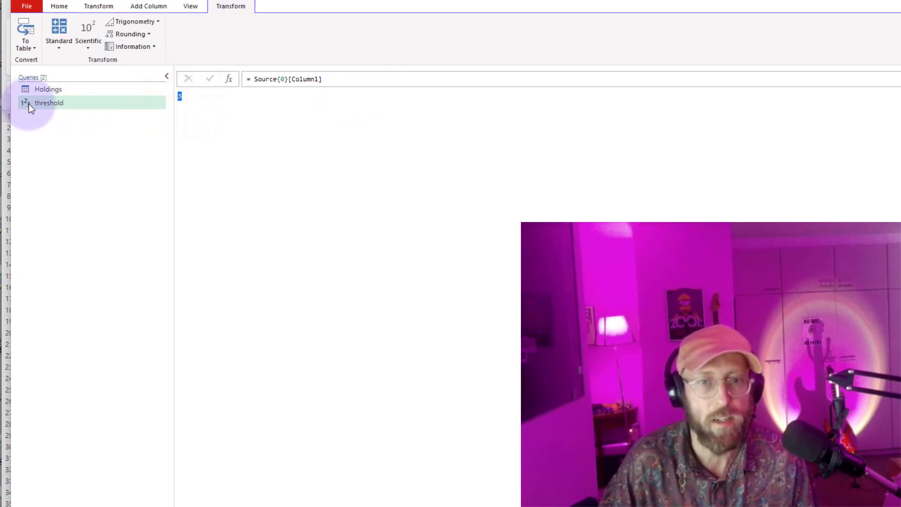
{"action": "left_click", "coordinate": [47, 86]}
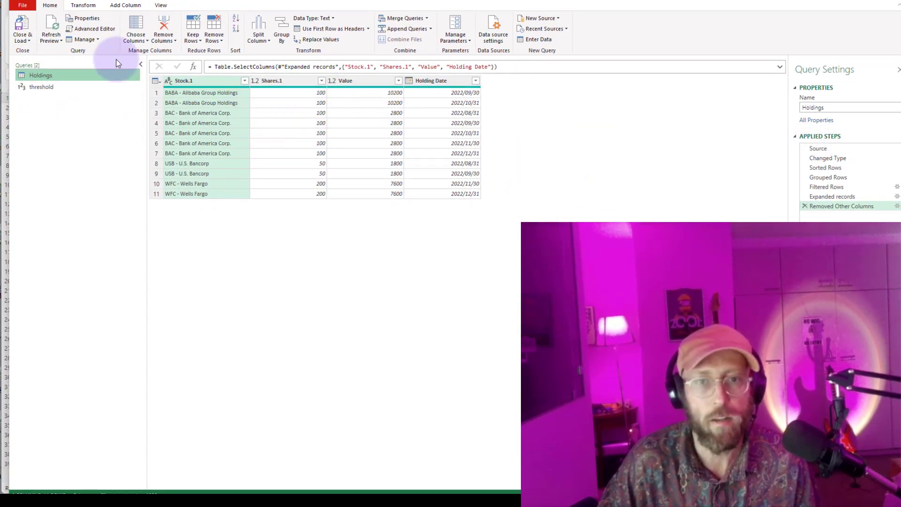
- In Advanced Editor replace [Count] > 1 with [Count] > threshold, then Close & Load to the sheet
{"action": "left_click", "coordinate": [94, 28]}
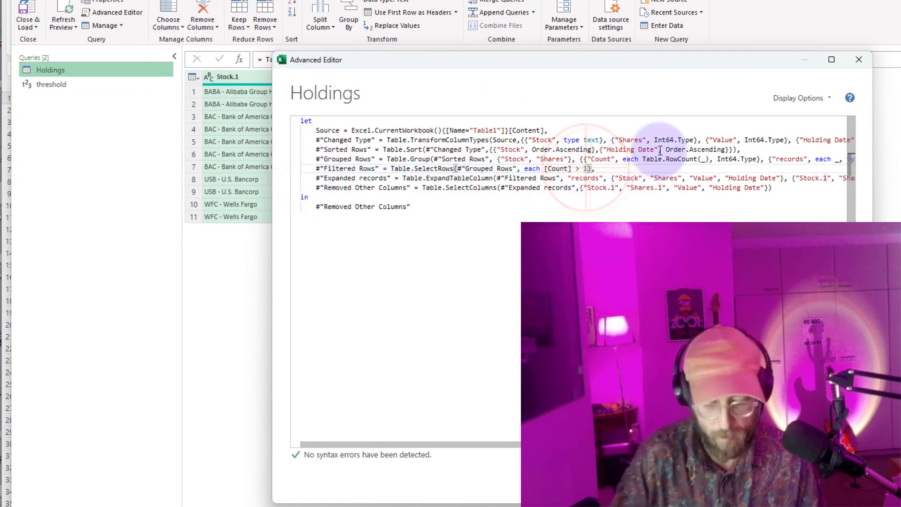
{"action": "key", "text": "Backspace"}
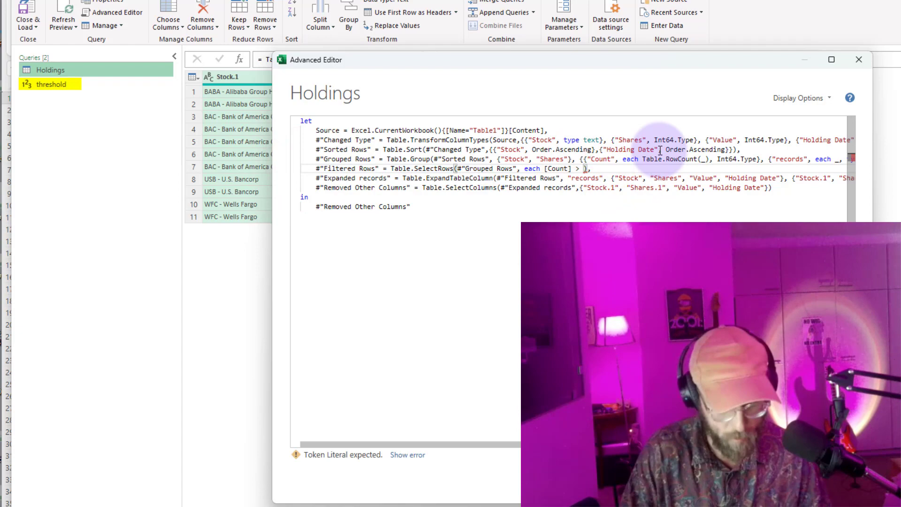
{"action": "type", "text": "thr"}
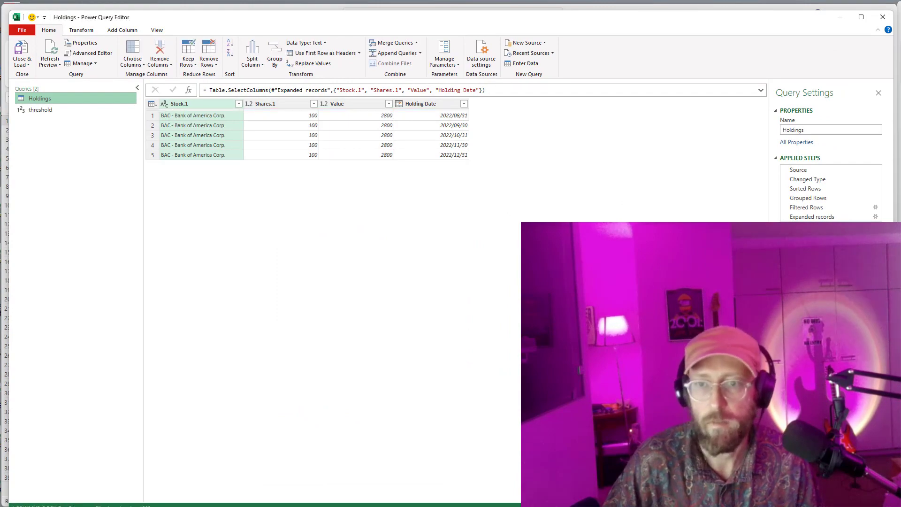
{"action": "left_click", "coordinate": [22, 52]}
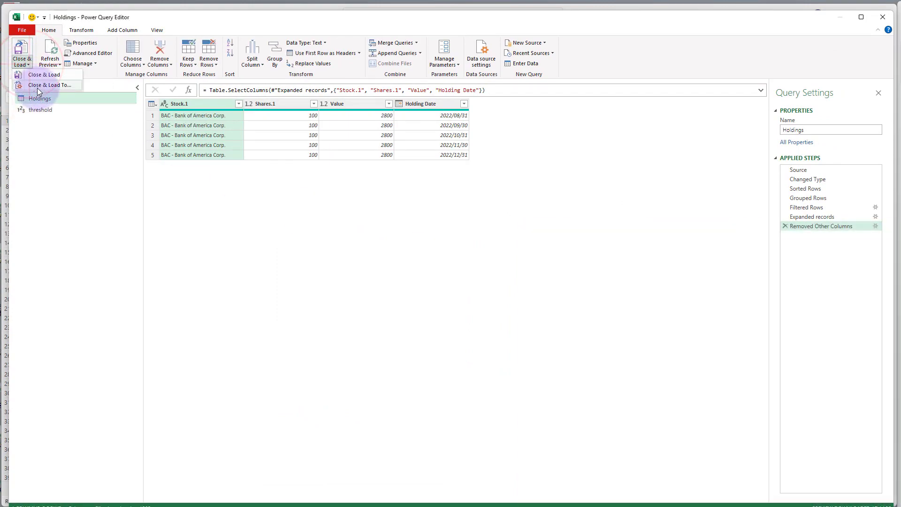
{"action": "left_click", "coordinate": [44, 75]}
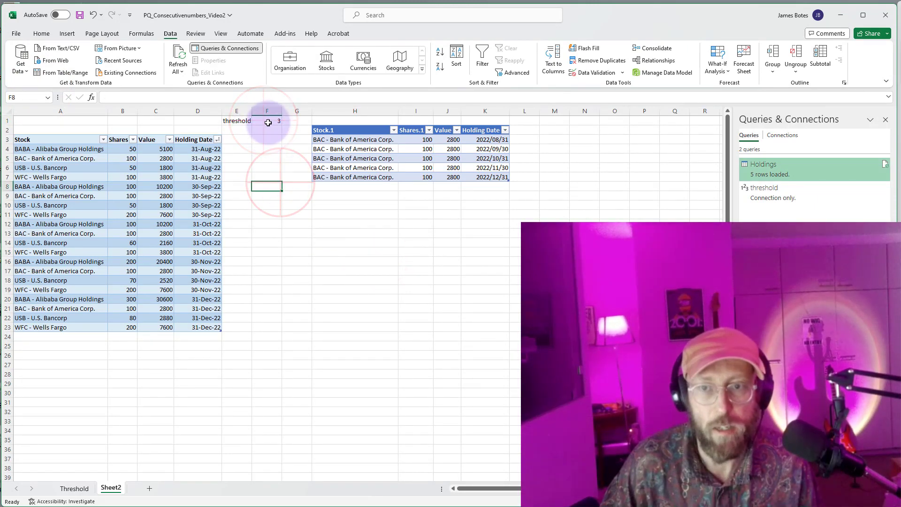
- Set the threshold cell F1 to 1 to test the filtered holdings table
{"action": "left_click", "coordinate": [217, 223]}
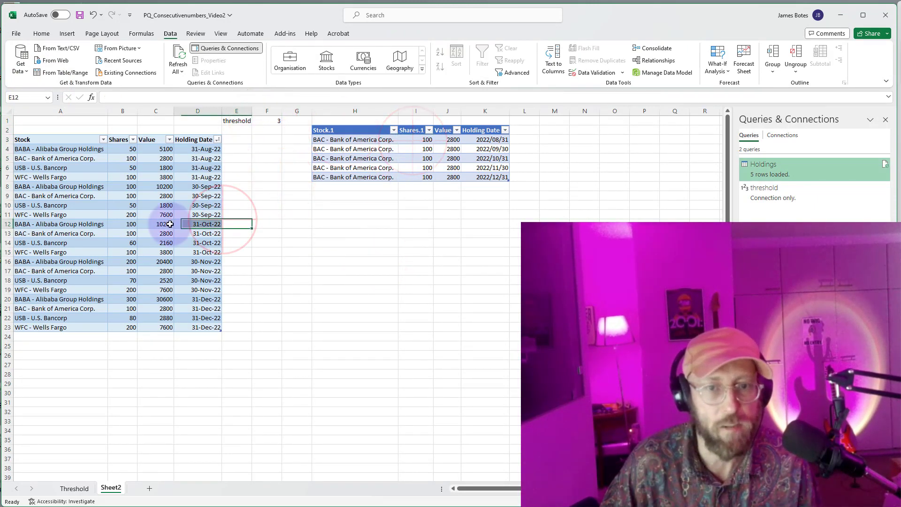
{"action": "left_click", "coordinate": [297, 214]}
{"action": "type", "text": "1"}
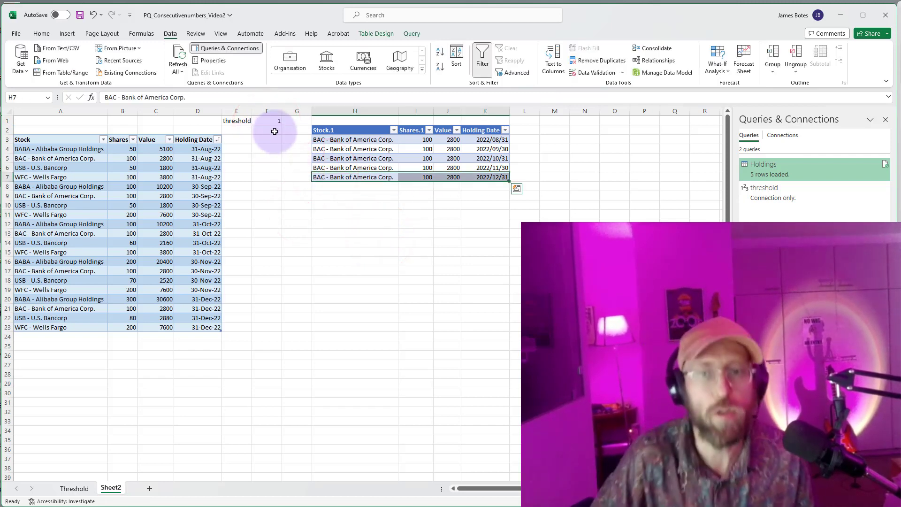
{"action": "mouse_move", "coordinate": [154, 90]}
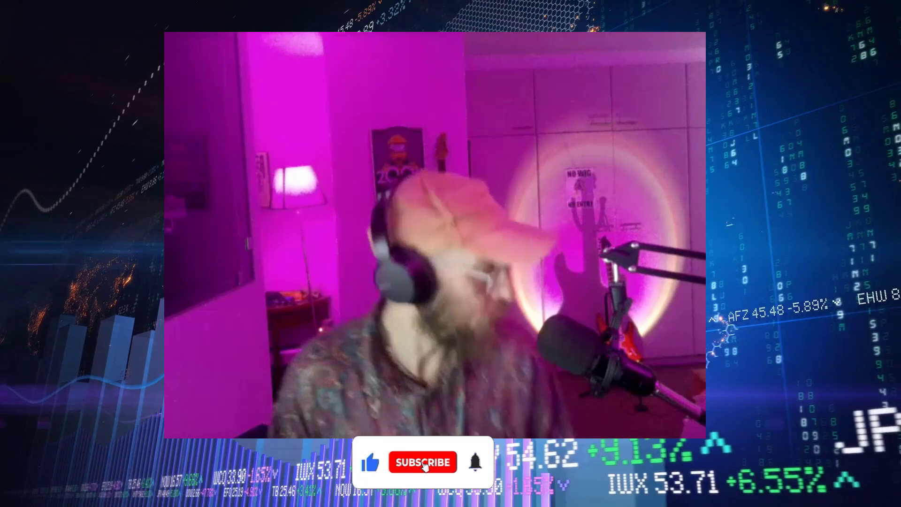
{"action": "left_click", "coordinate": [422, 461]}
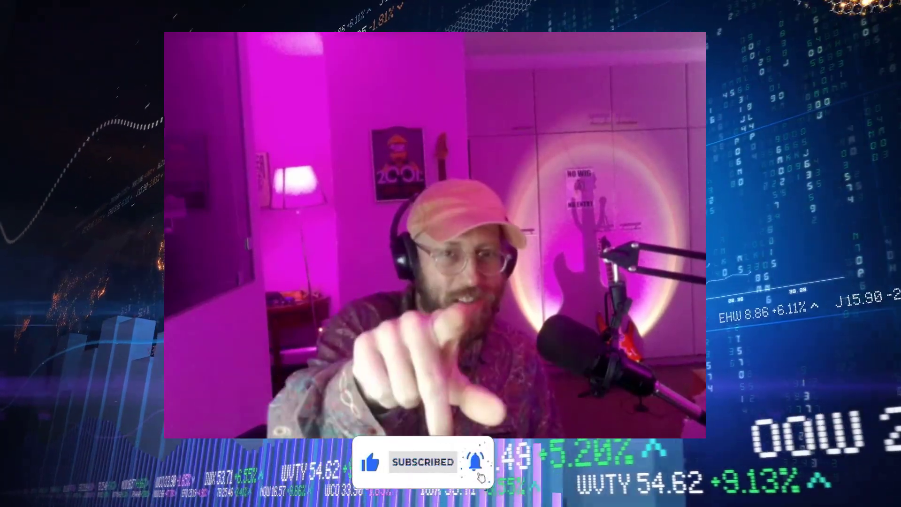